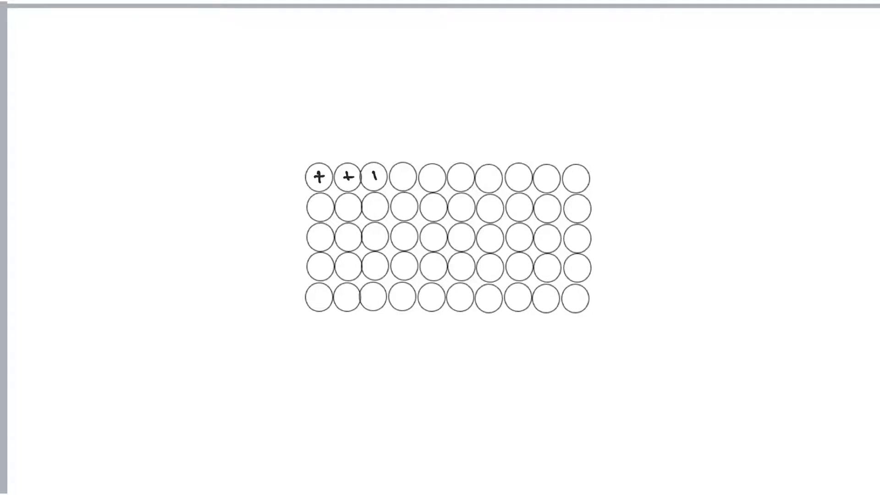
# Step: Draw the second stroke across the third top-row circle to complete its plus sign
pyautogui.click(374, 177)
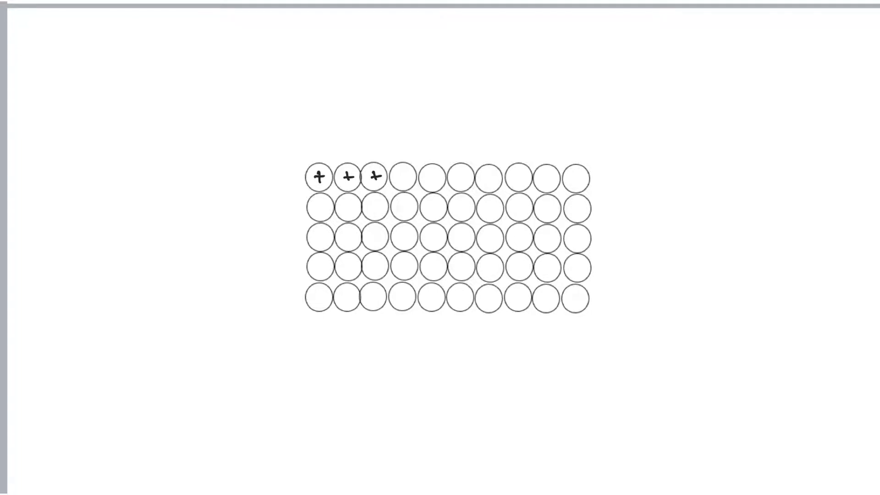